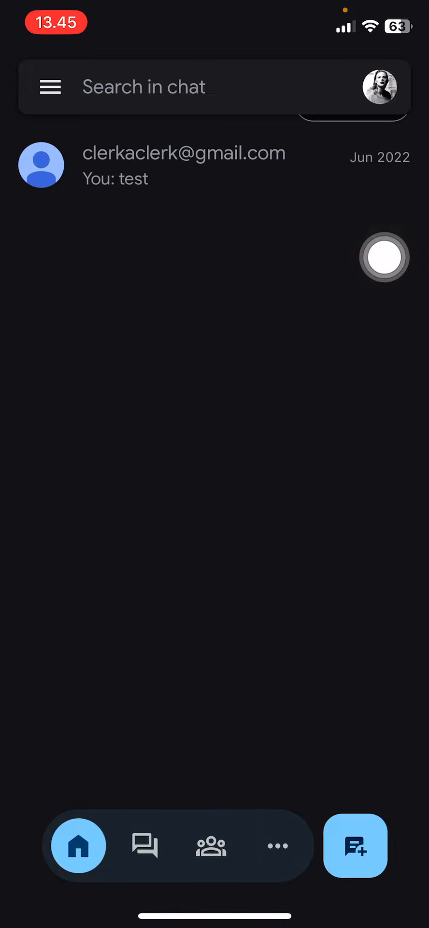
- Reach Settings from the side menu and toggle Chat notifications off, then back on
left_click(49, 86)
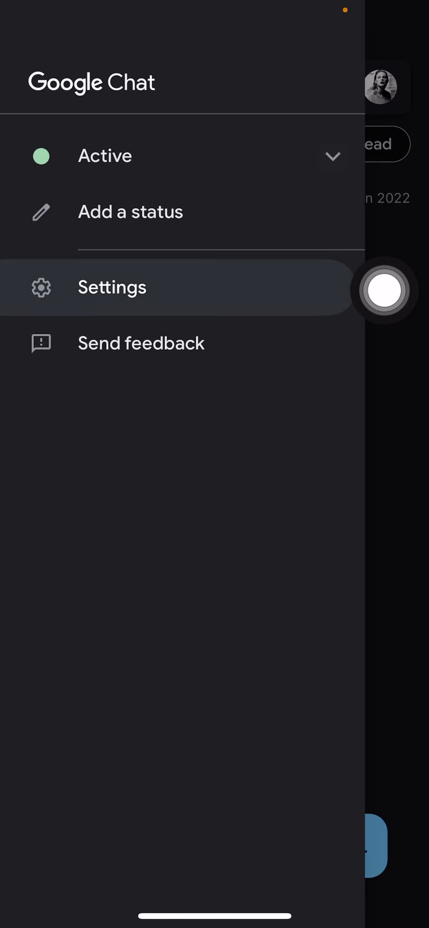
left_click(112, 287)
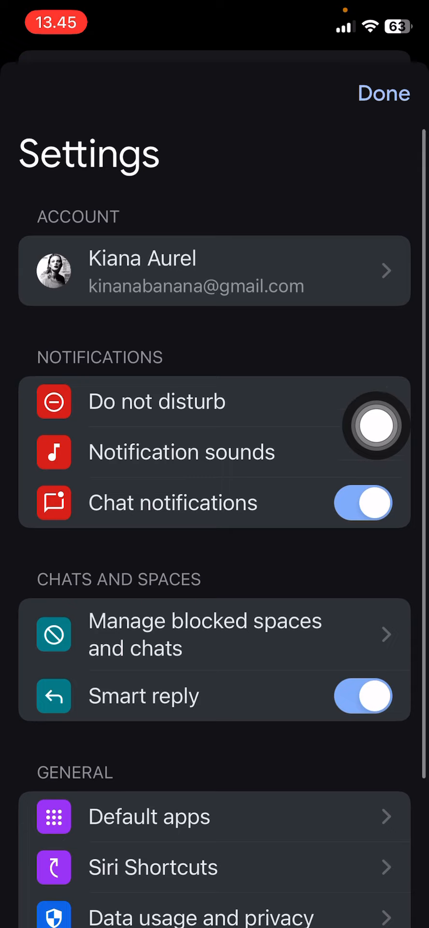
left_click(362, 503)
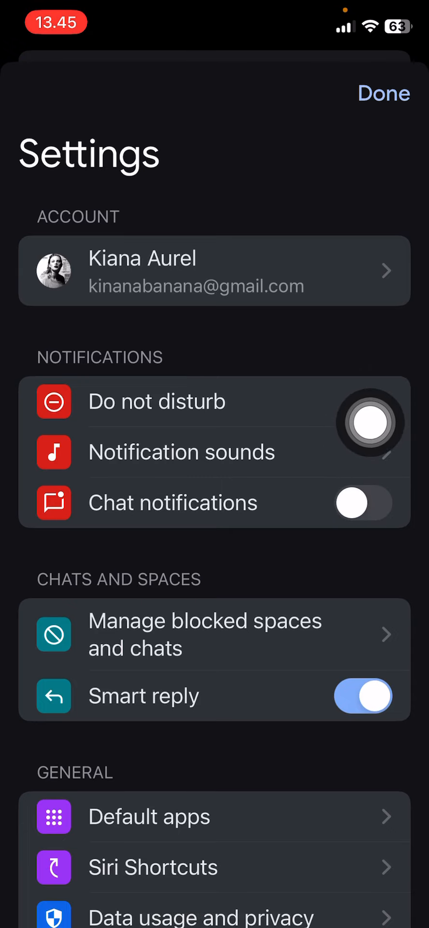
left_click(362, 502)
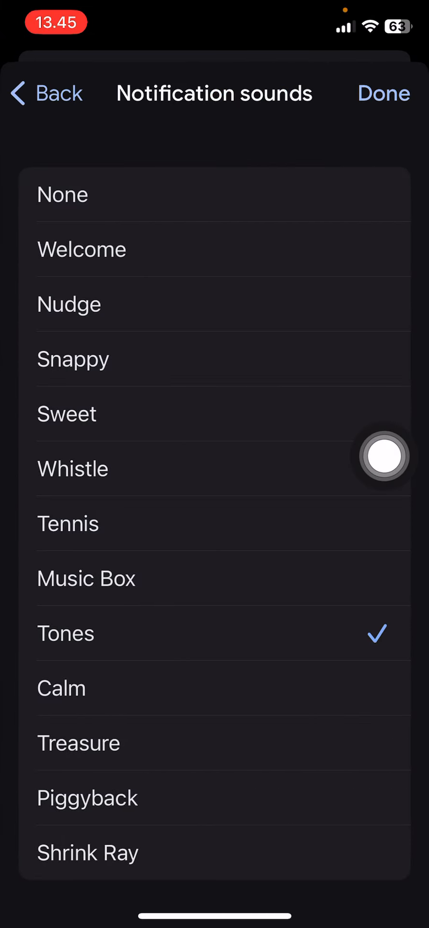
- Keep Tones as the notification sound and confirm with Done to return to Home
scroll("down", 3)
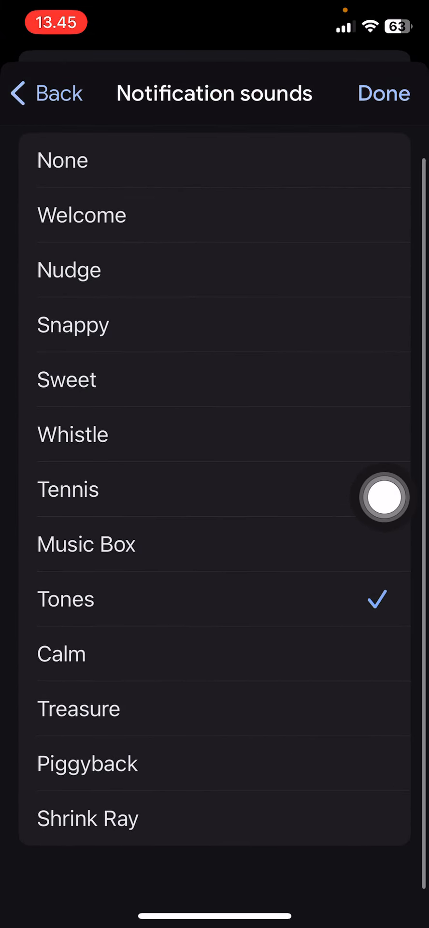
mouse_move(224, 750)
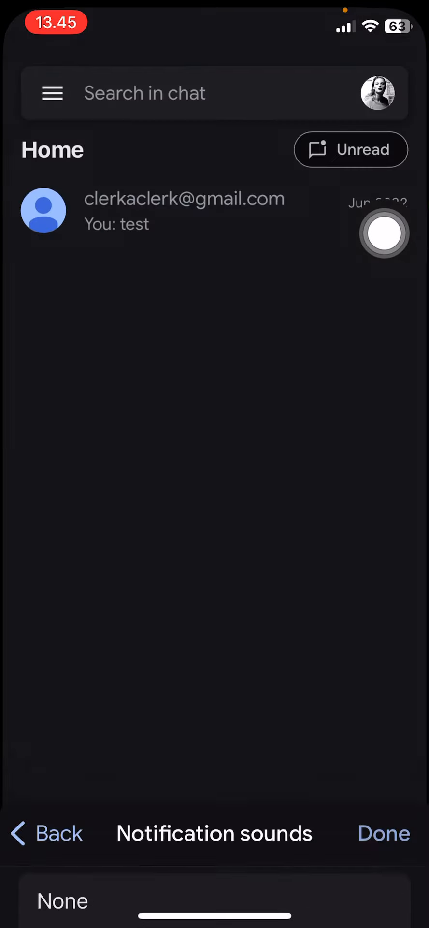
left_click(383, 833)
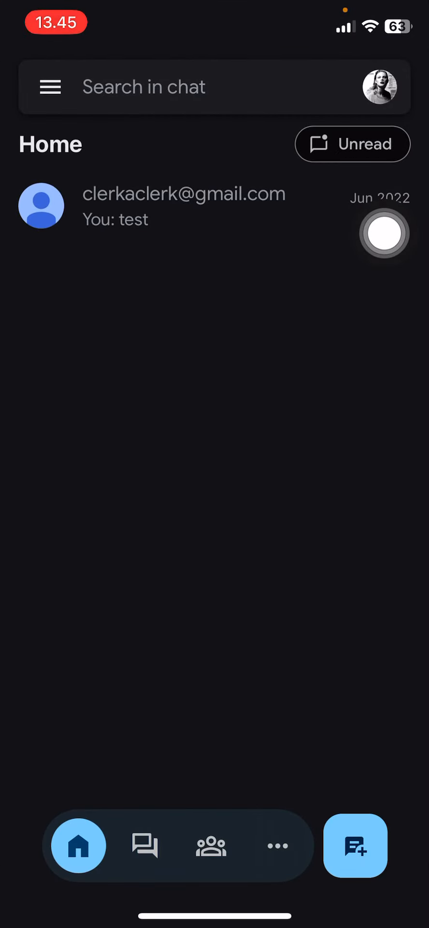